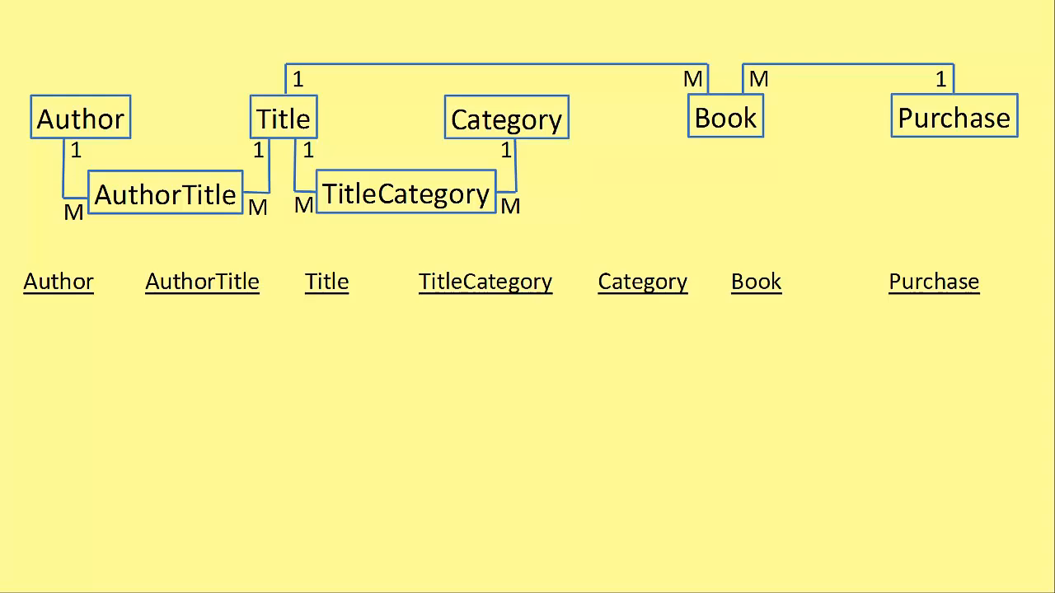
# Step: Advance the slide show animation to show AuthorID beneath the Author table name
pyautogui.click(80, 117)
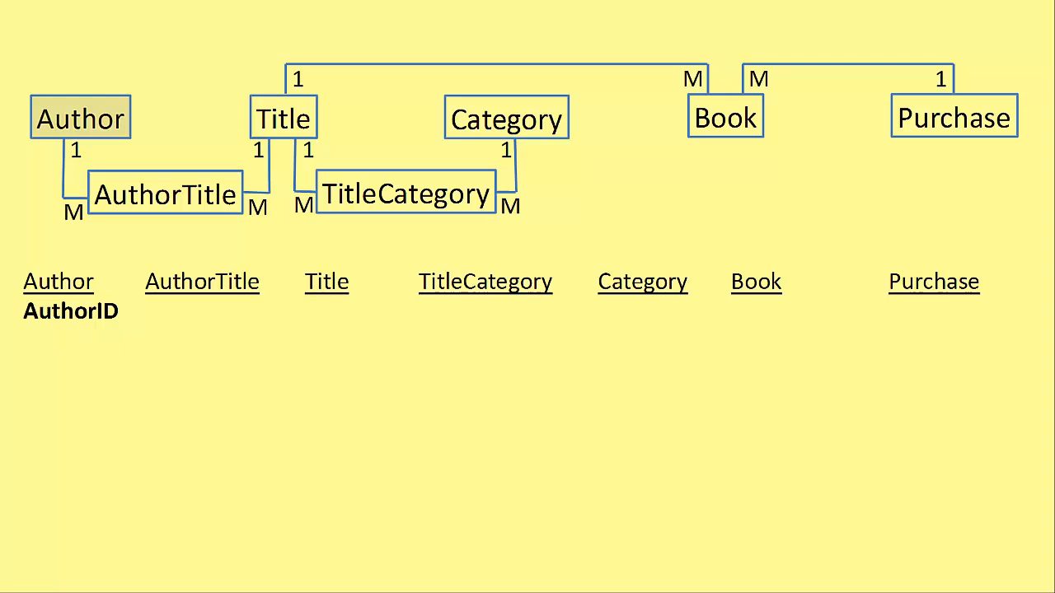
# Step: Reveal the AuthorTitleID, TitleID, TitleCategoryID, BookID and PurchaseID keys beneath their table names
pyautogui.click(165, 193)
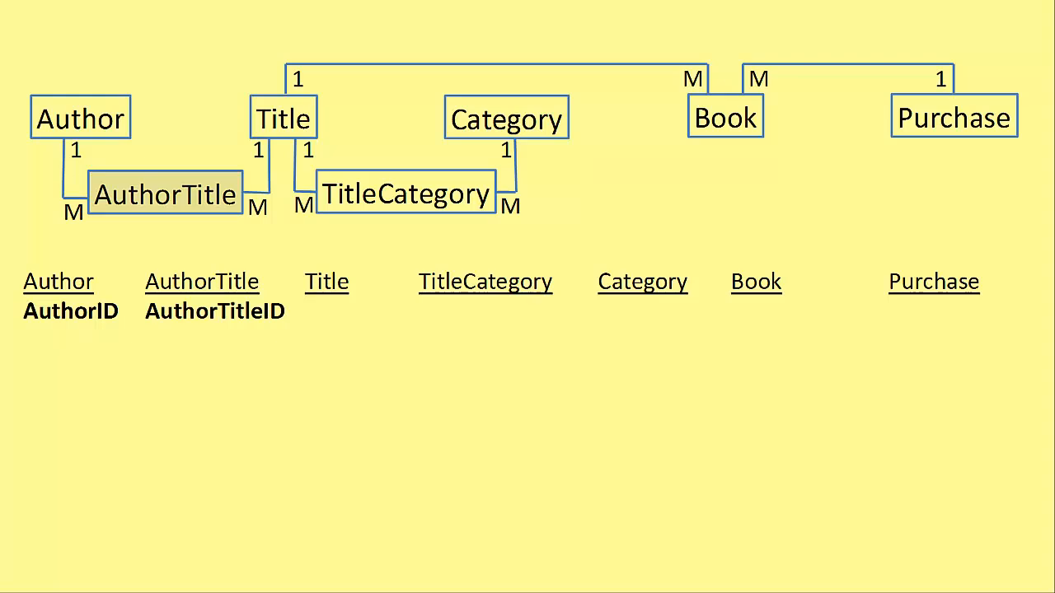
pyautogui.click(283, 117)
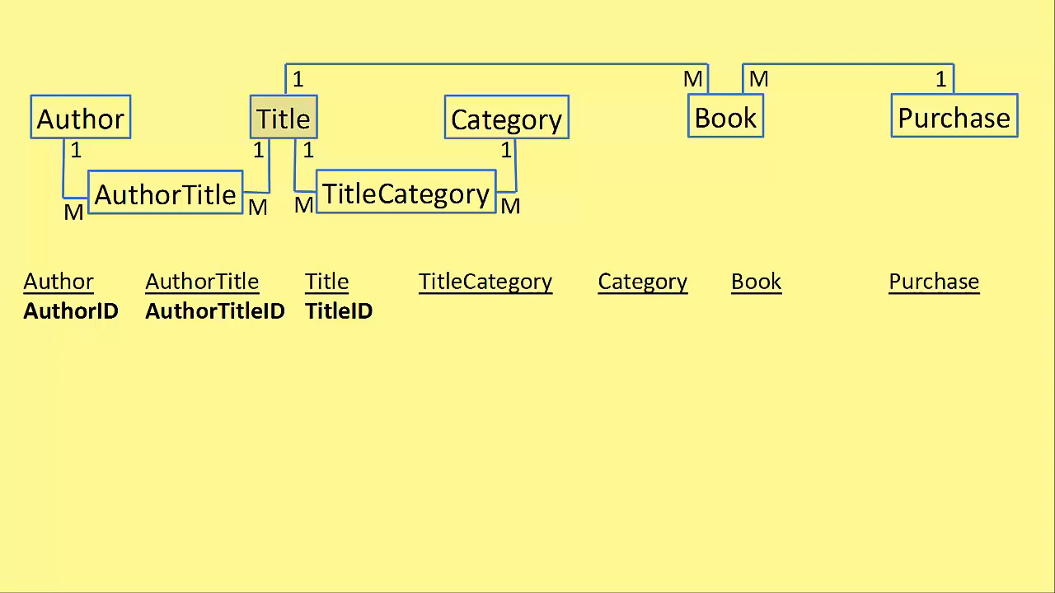
pyautogui.click(404, 195)
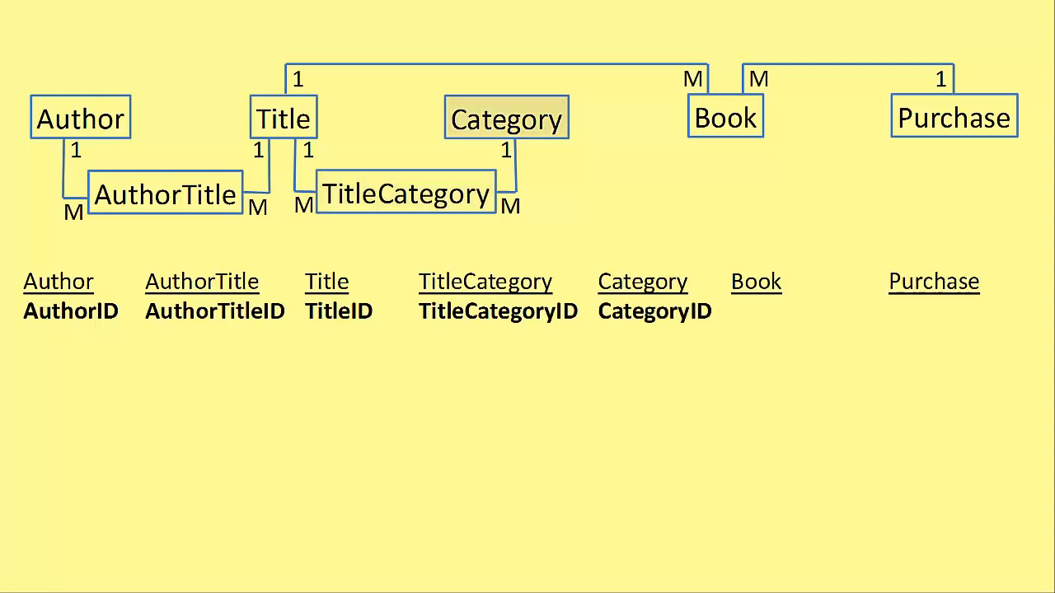
pyautogui.click(725, 116)
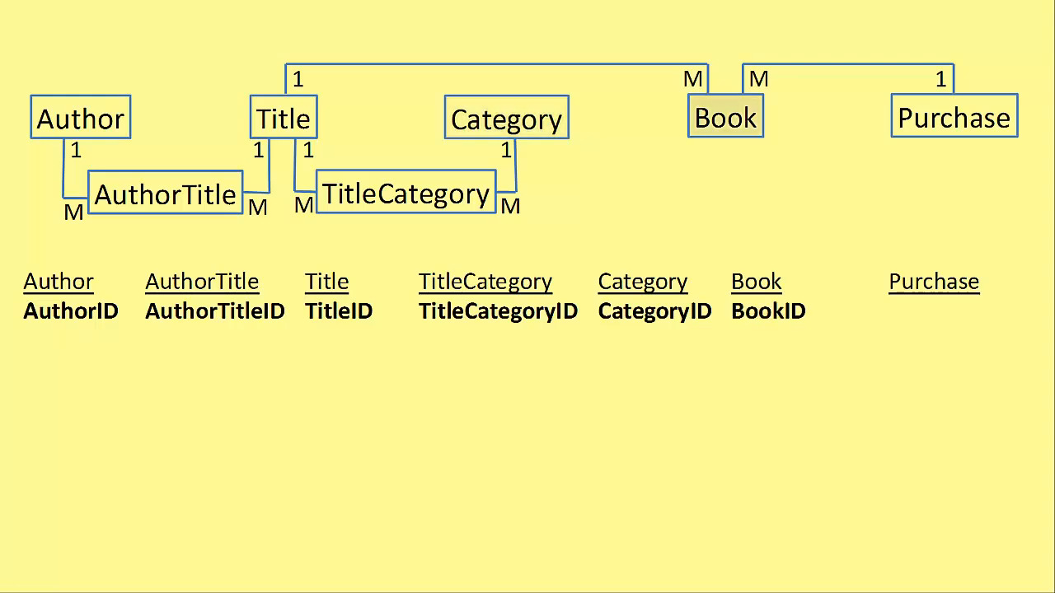
pyautogui.click(953, 116)
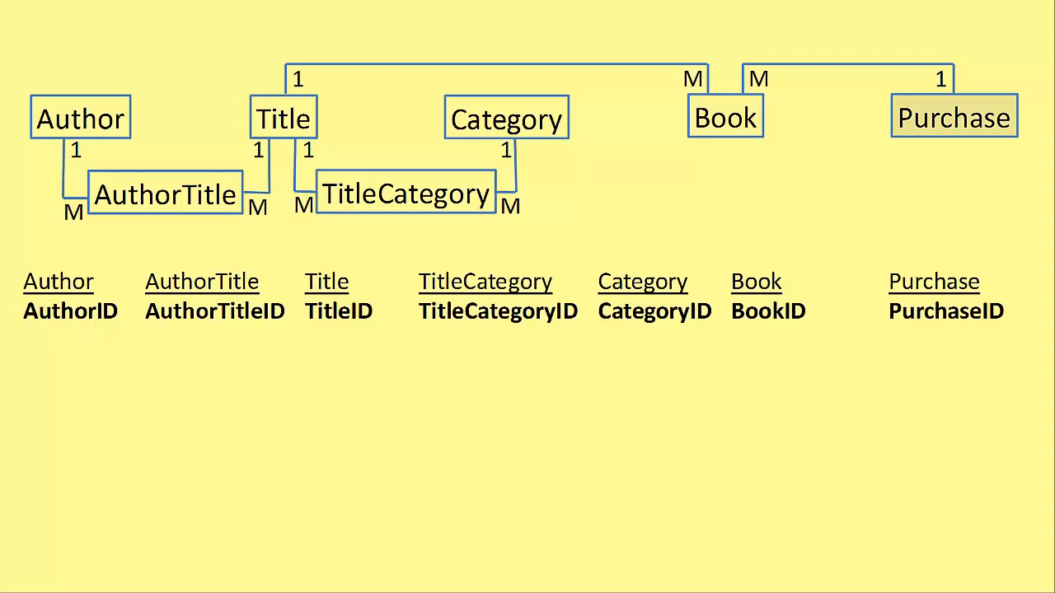